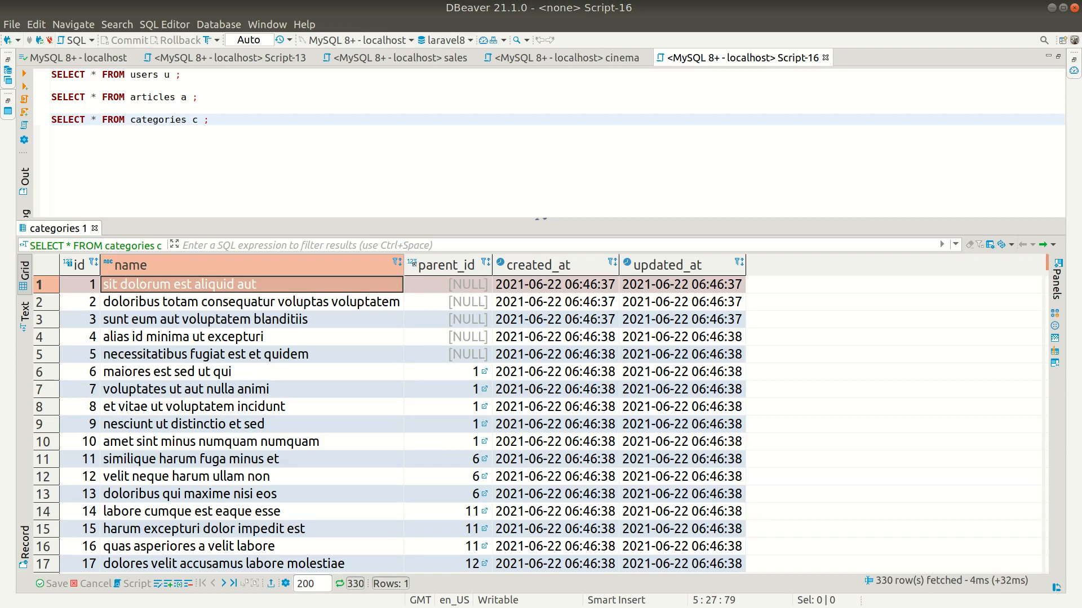
mouse_move(490, 395)
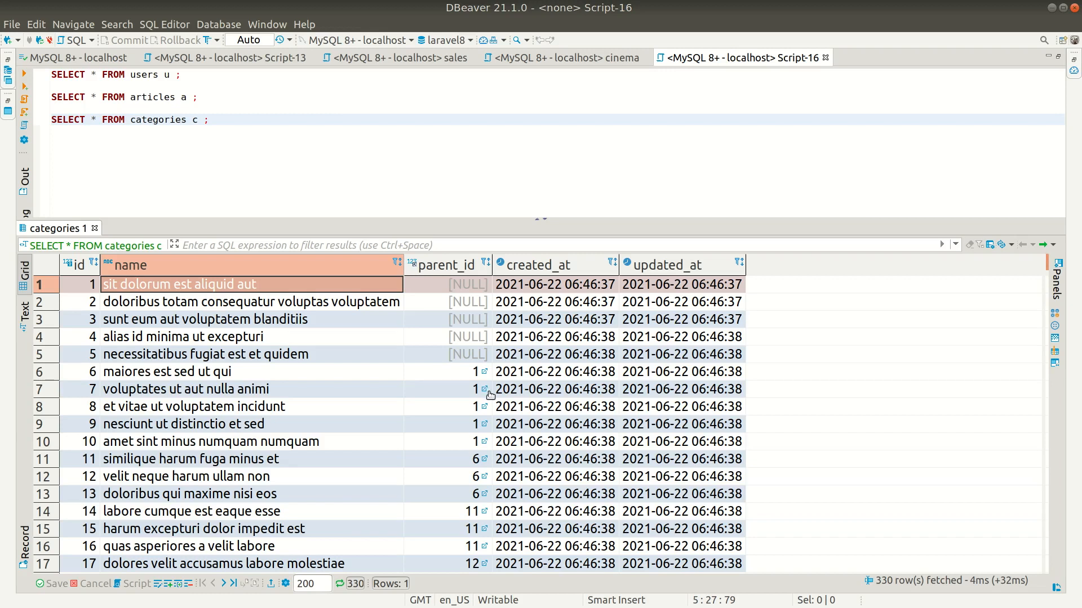
Run Category::whereNull('parent_id')->with(['children'])->get() to show root categories with nested children
click(447, 284)
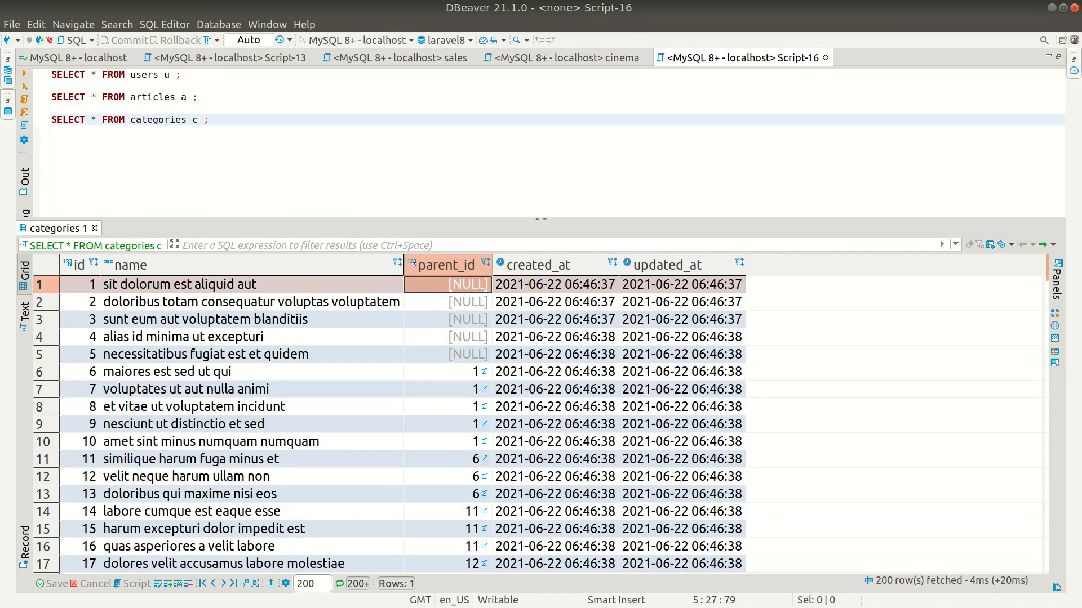
click(46, 354)
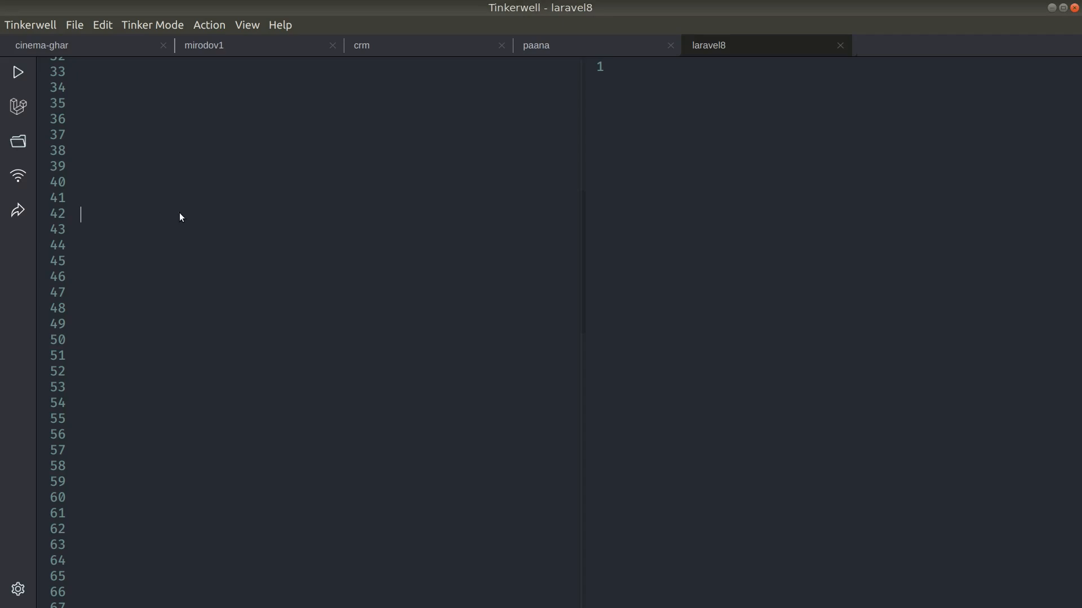
text(Category::wh)
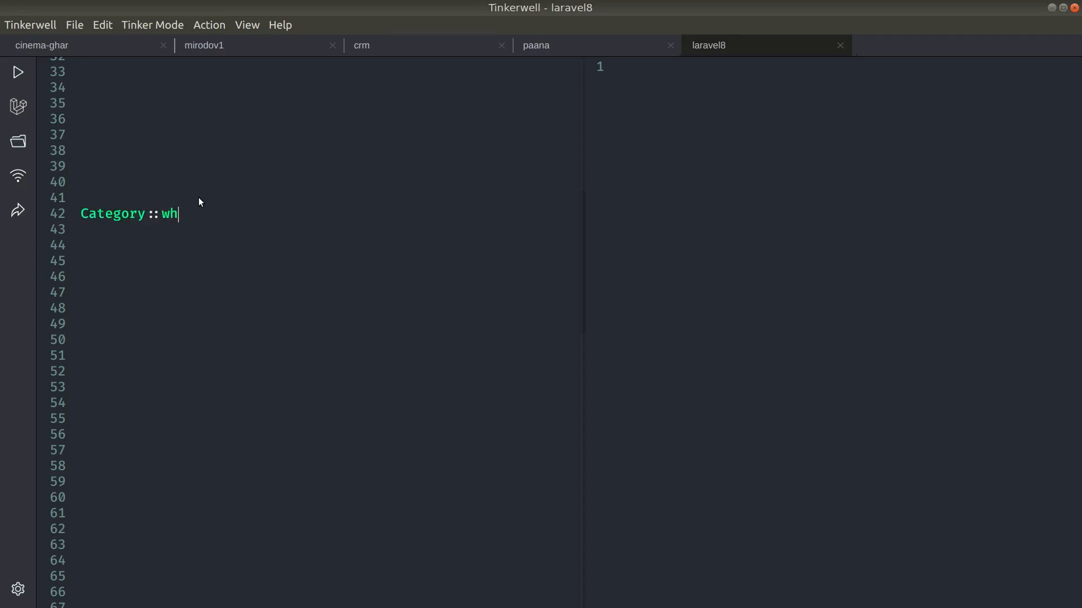
text(ereNull(')
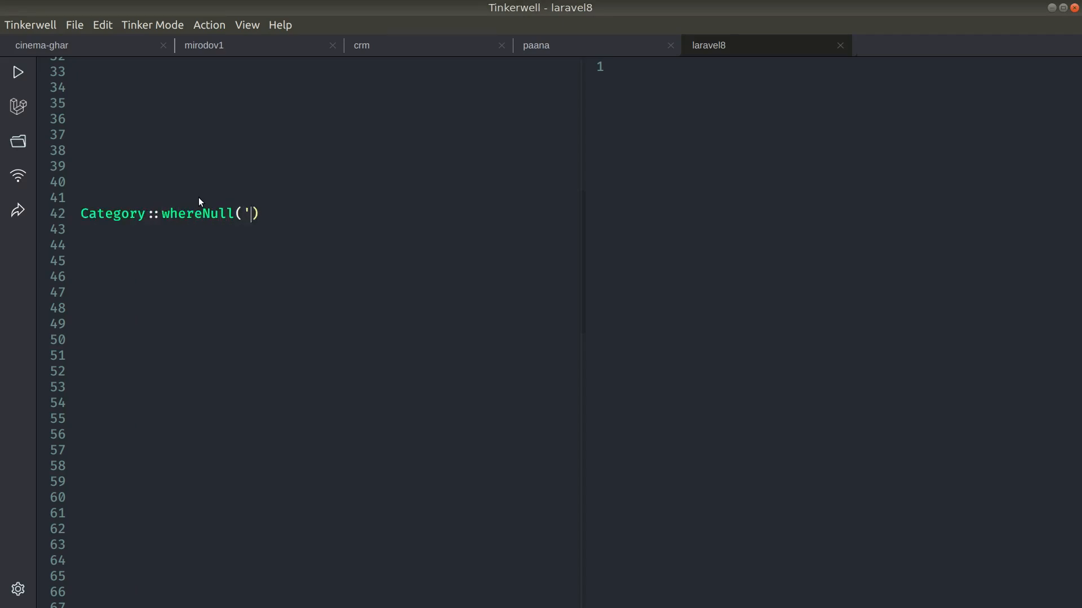
text(parent_id)
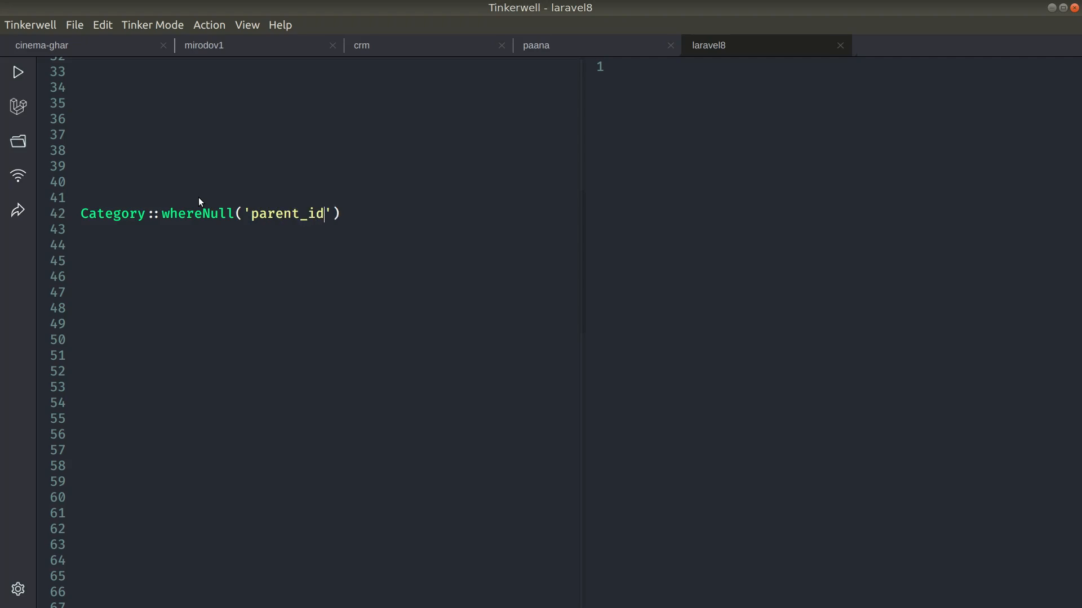
text(->get()
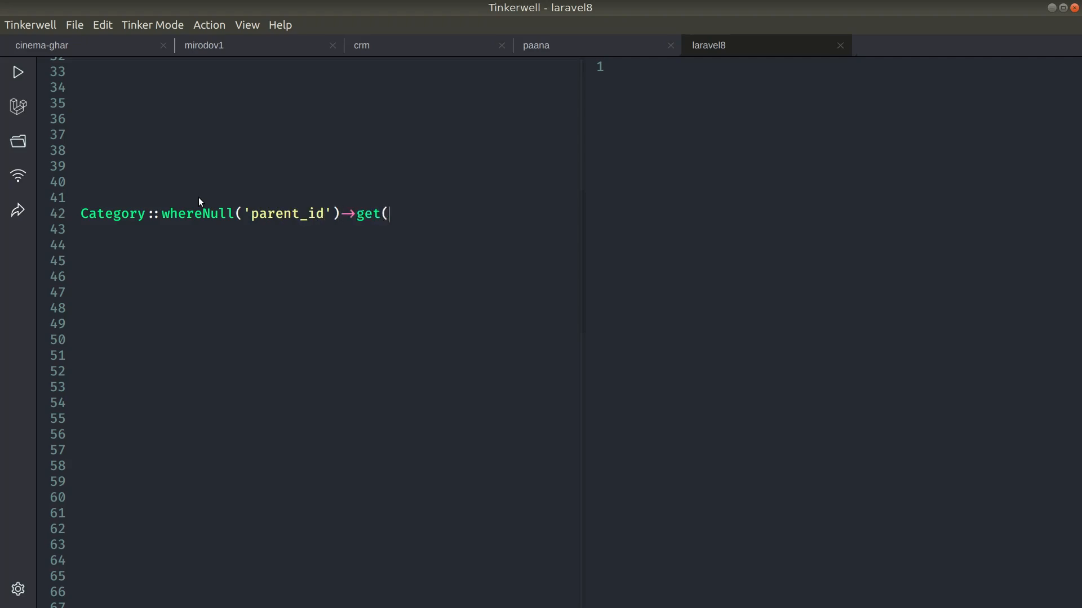
click(19, 72)
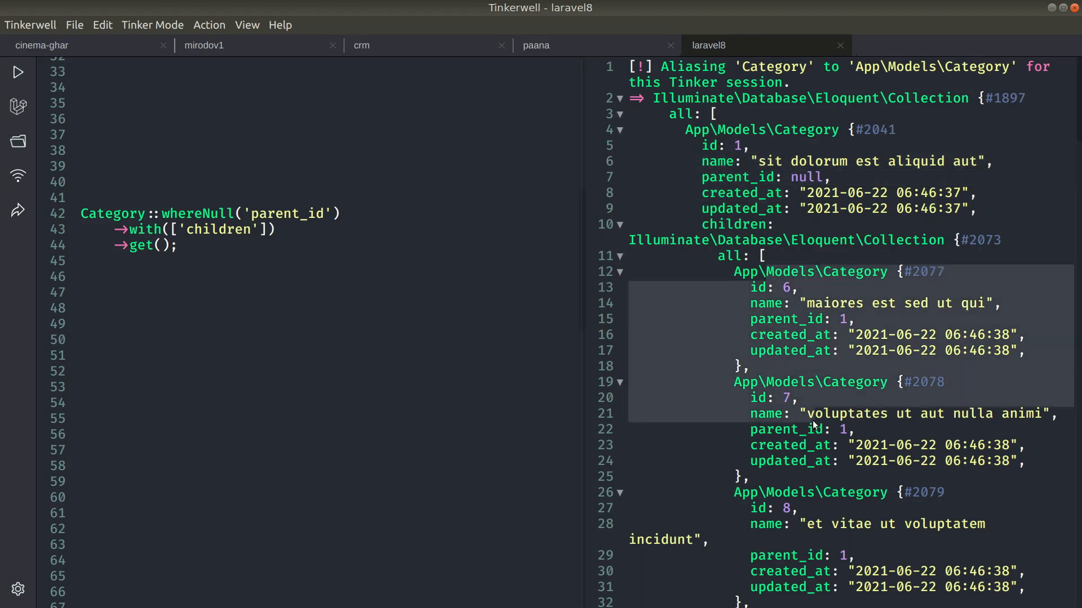
scroll(down, 3)
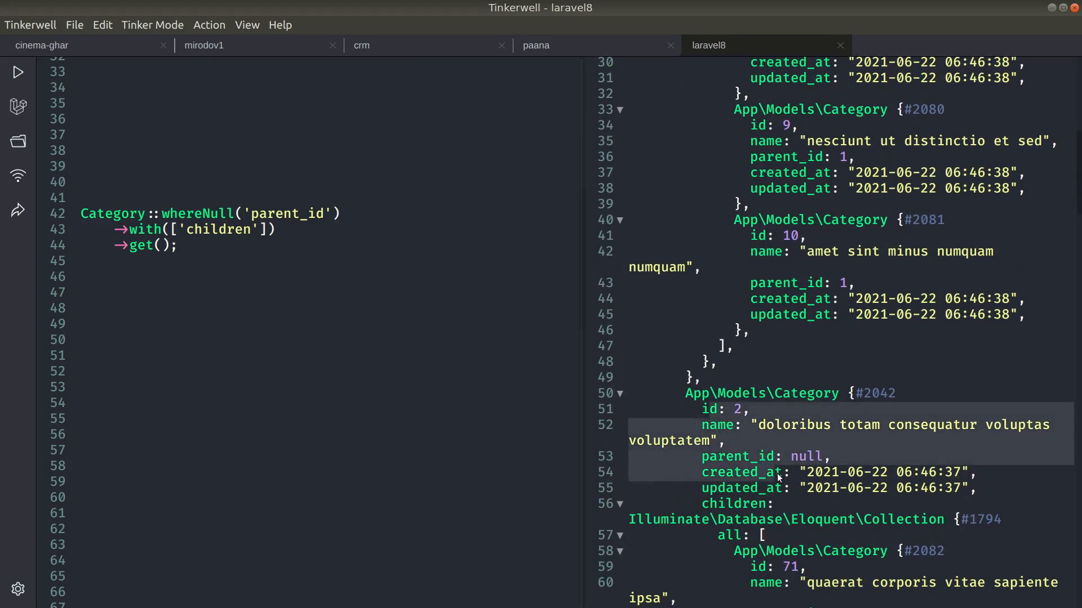
scroll(up, 3)
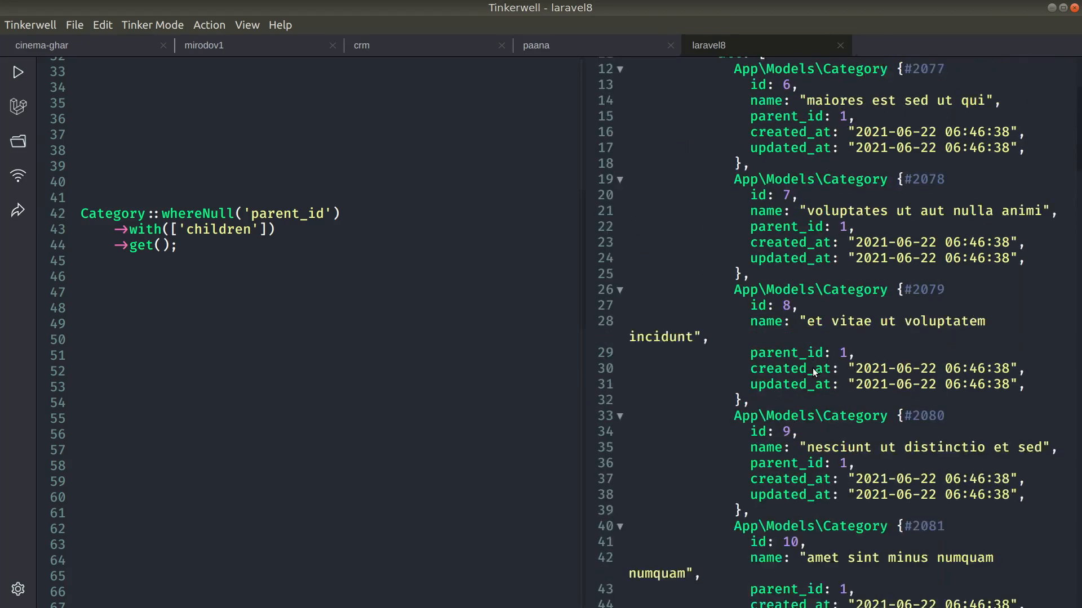
scroll(up, 3)
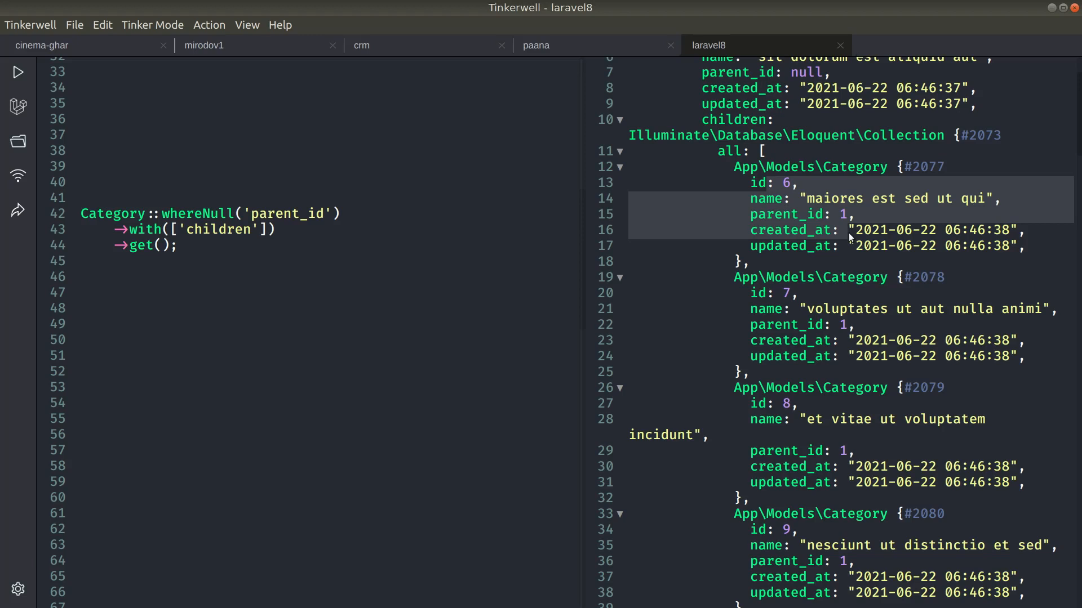
scroll(up, 3)
text( => )
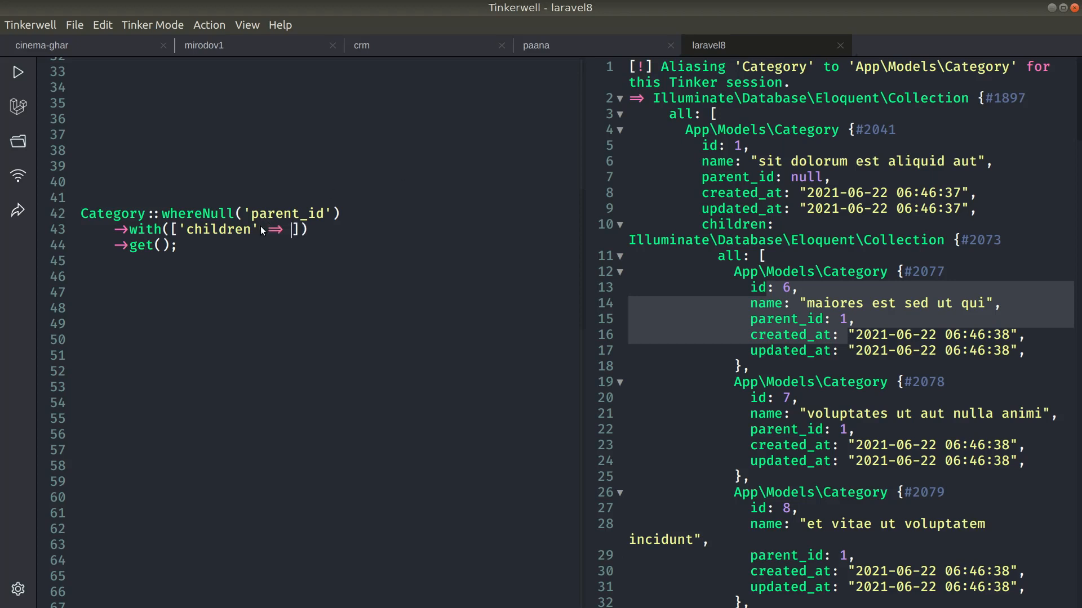
Rewrite the children eager-load as a closure where $query also loads 'children'
text(function ())
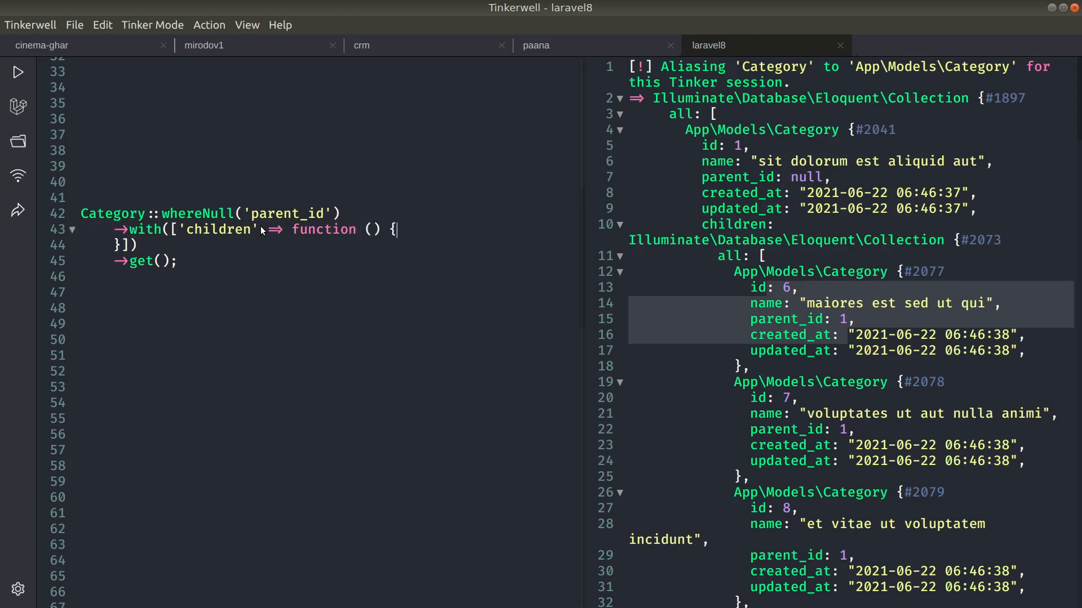
text($qu)
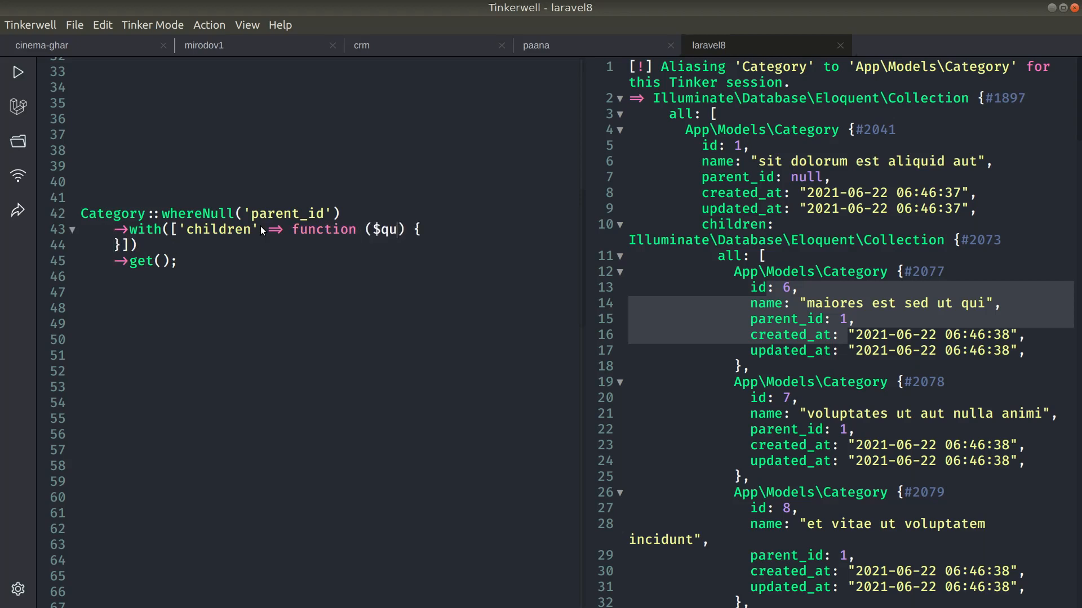
text(ery)
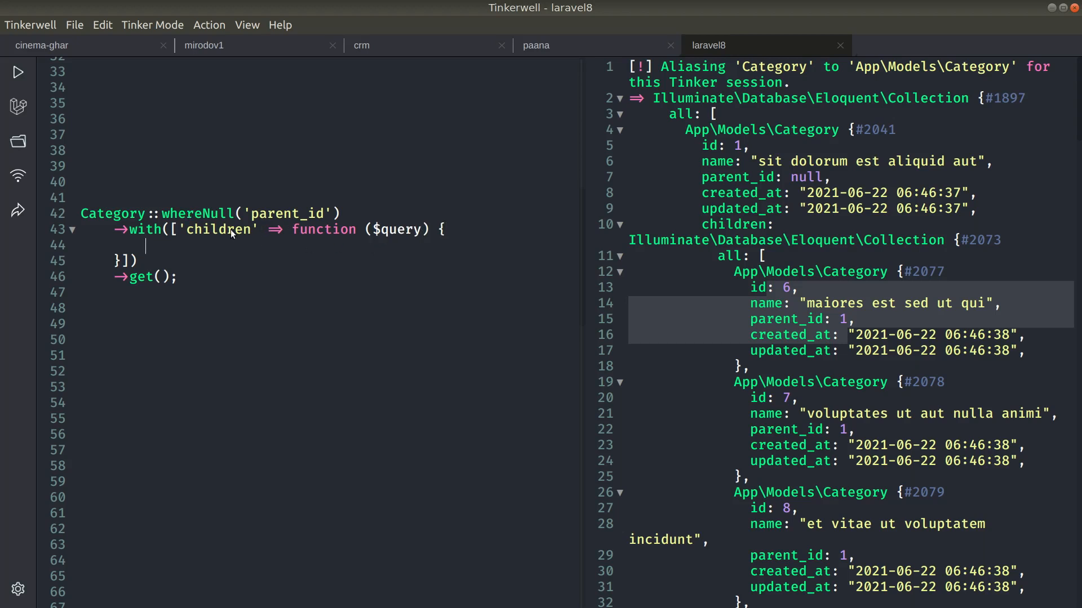
mouse_move(202, 233)
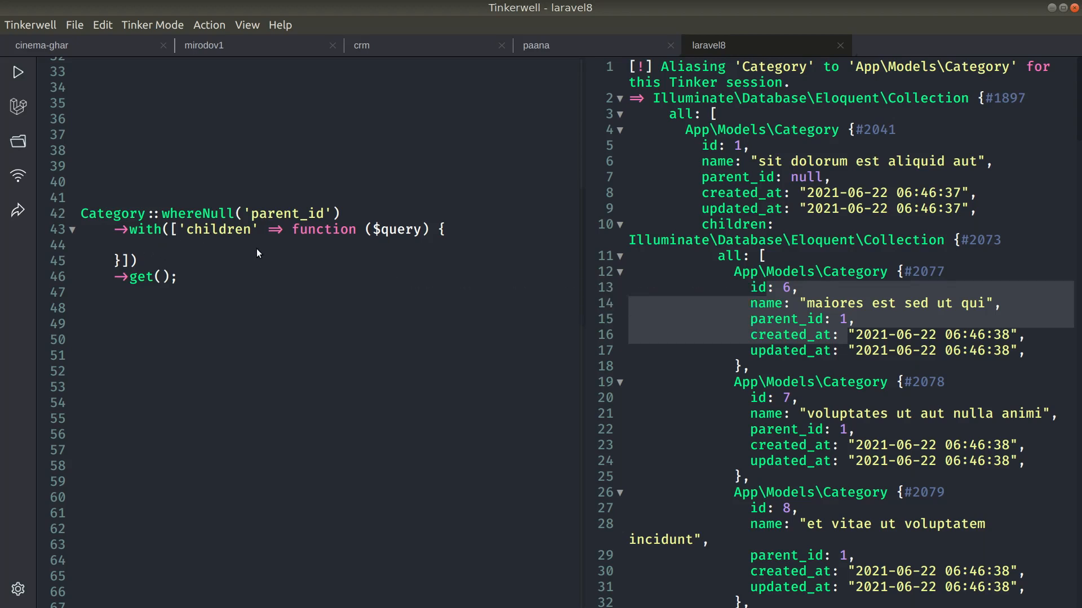
text($query->with([)
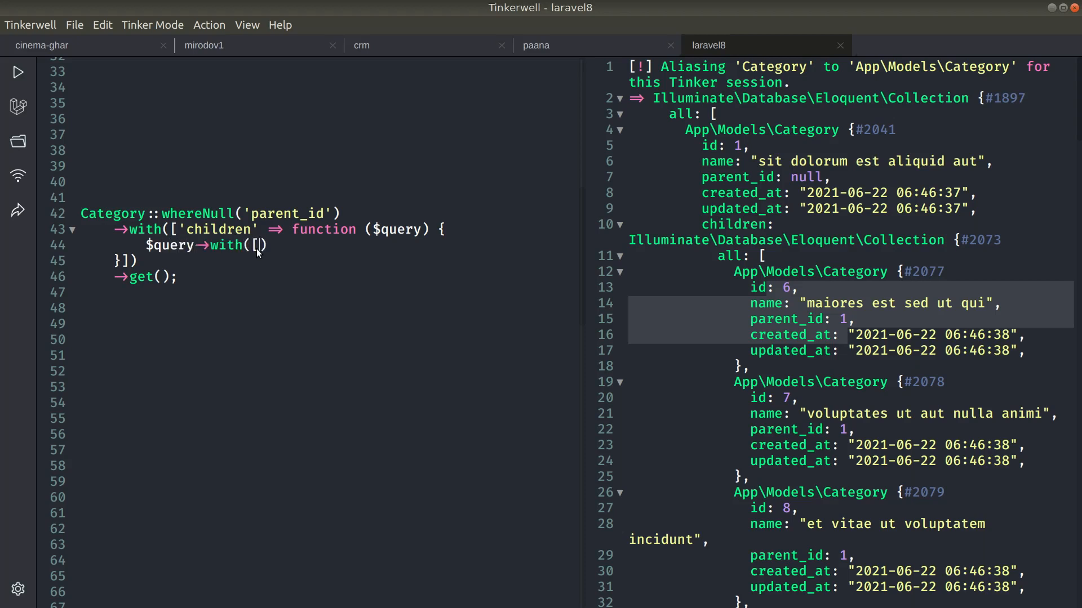
text('children)
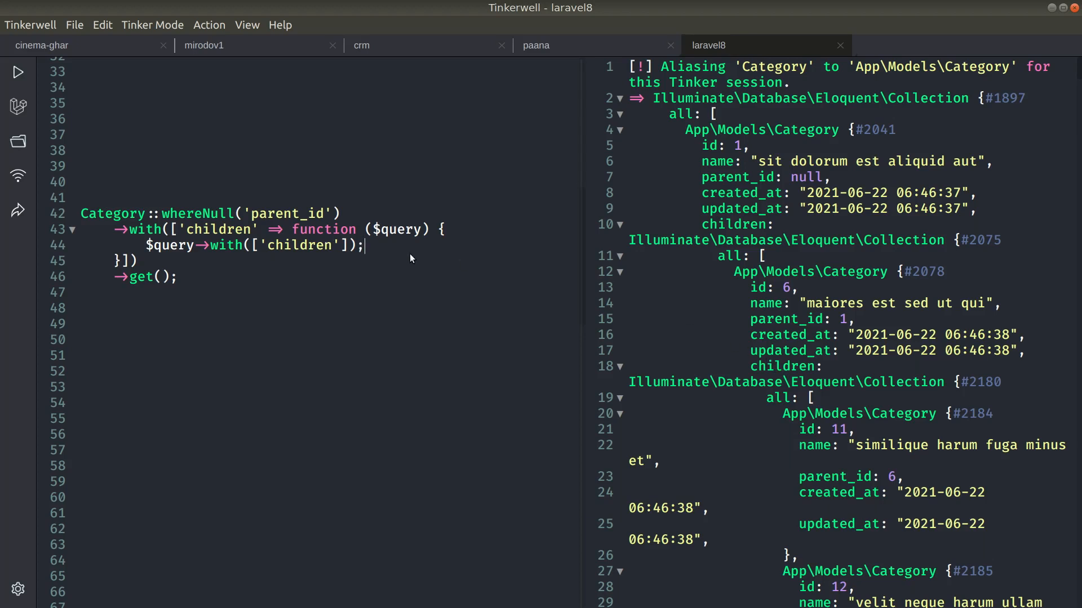
Scroll the rerun output to inspect grandchild categories nested three levels deep
scroll(down, 3)
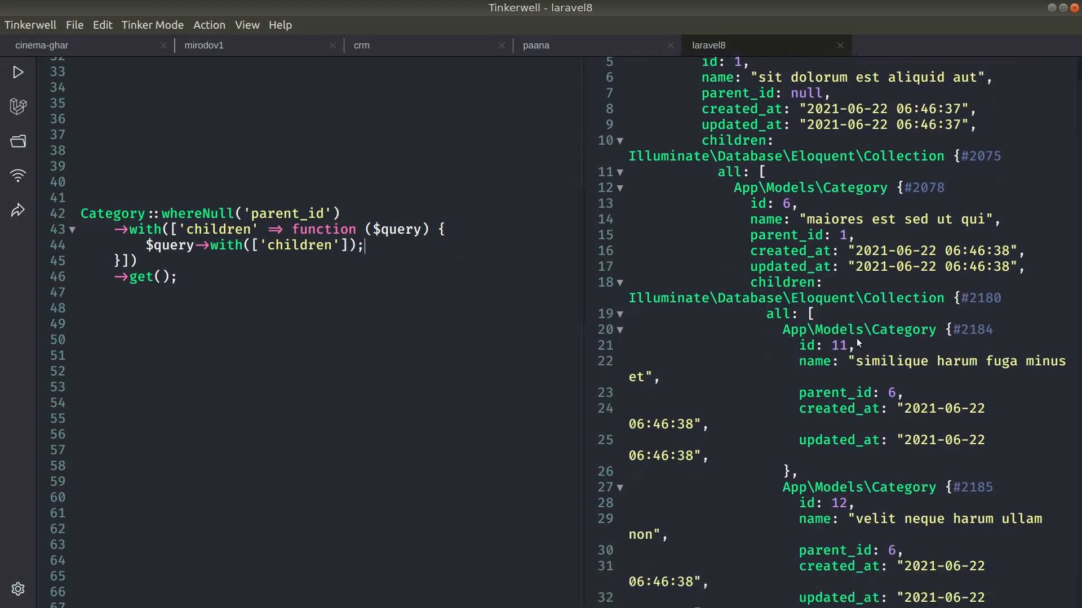
scroll(up, 3)
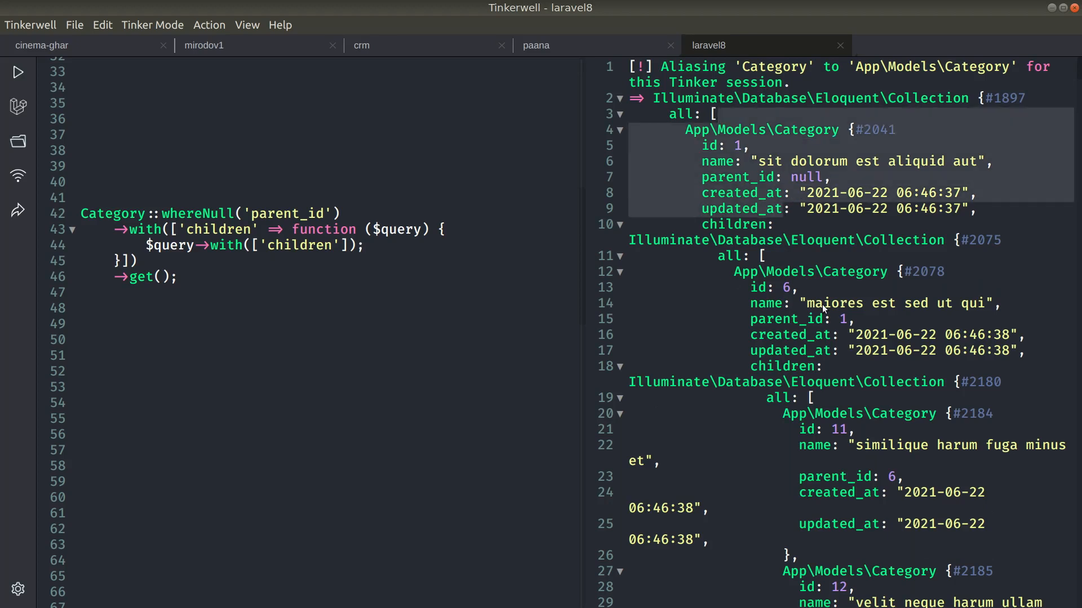
scroll(down, 3)
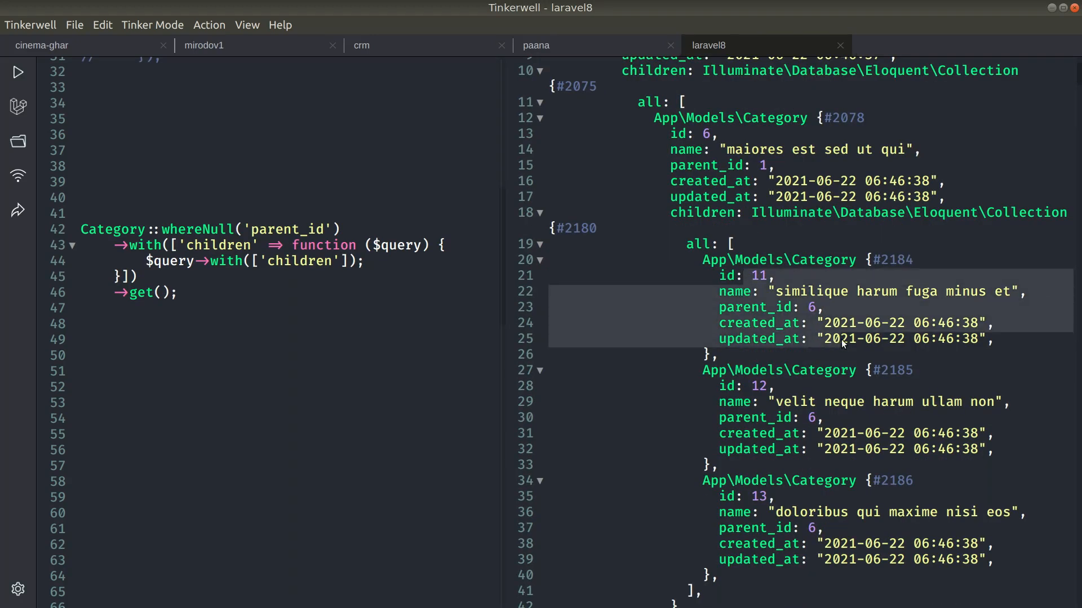
mouse_move(758, 266)
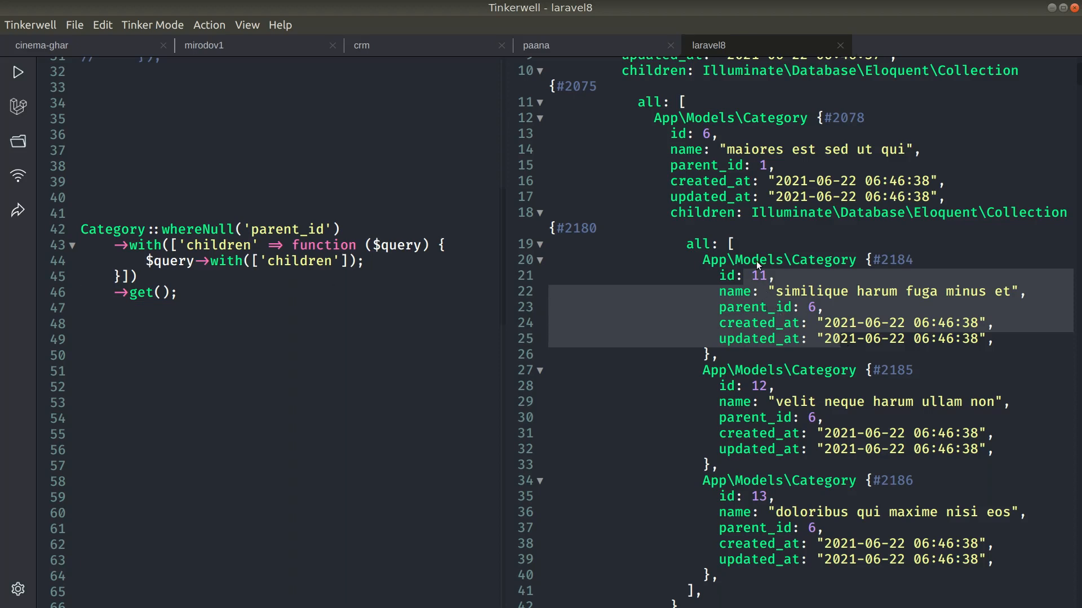
mouse_move(764, 282)
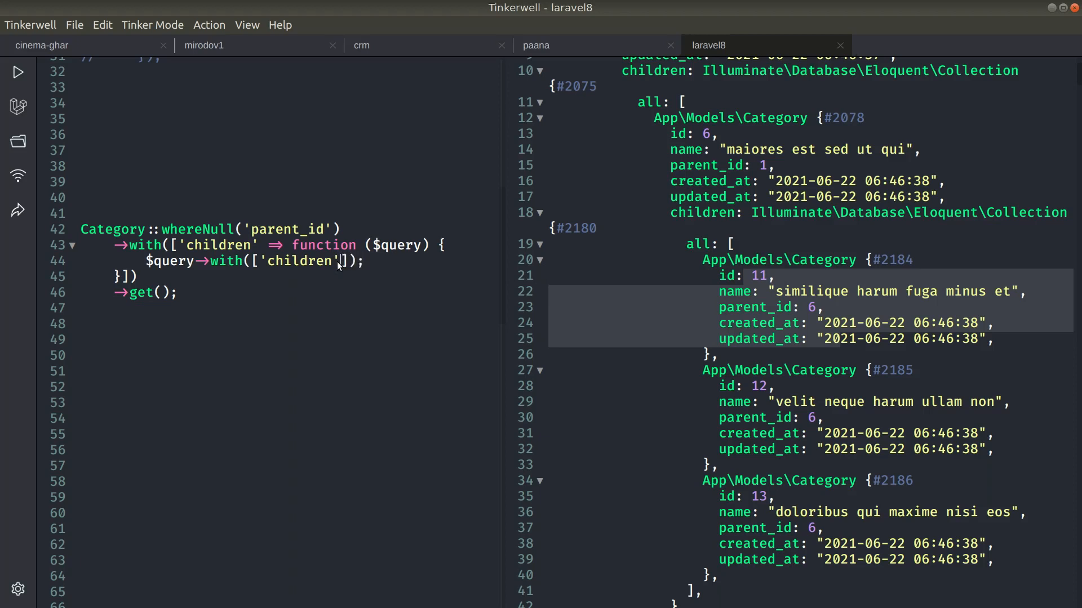
mouse_move(351, 269)
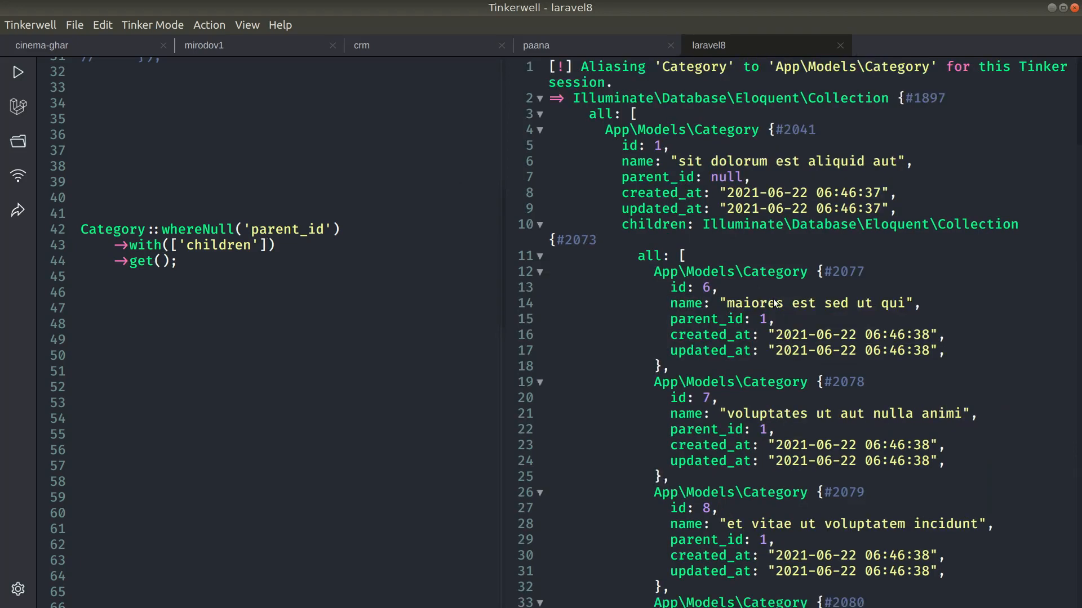
mouse_move(800, 365)
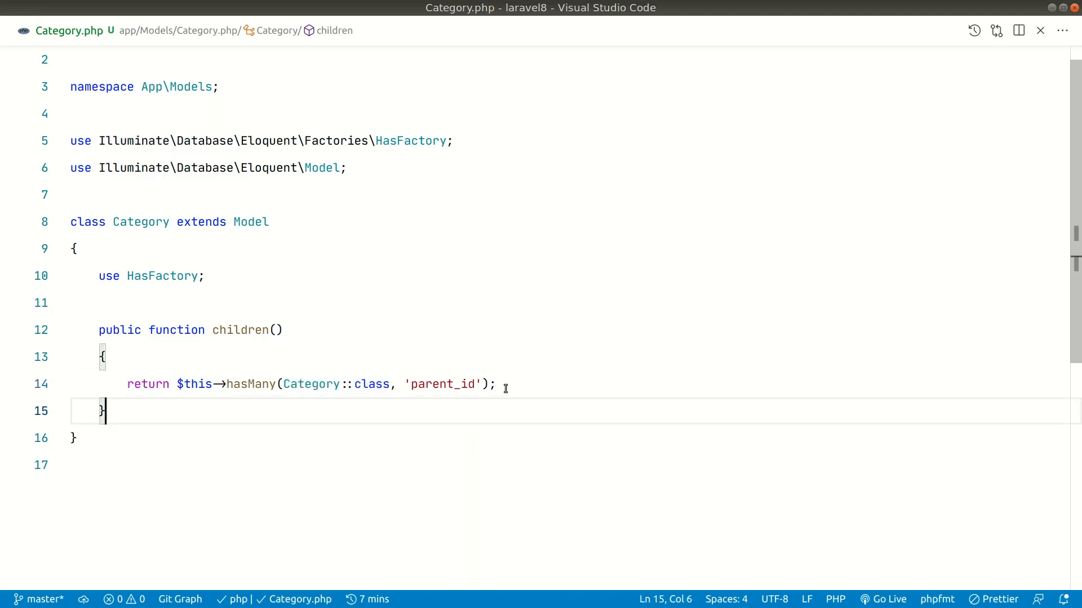
Append ->with('children') to the hasMany return in Category's children() relationship
text(->with(''))
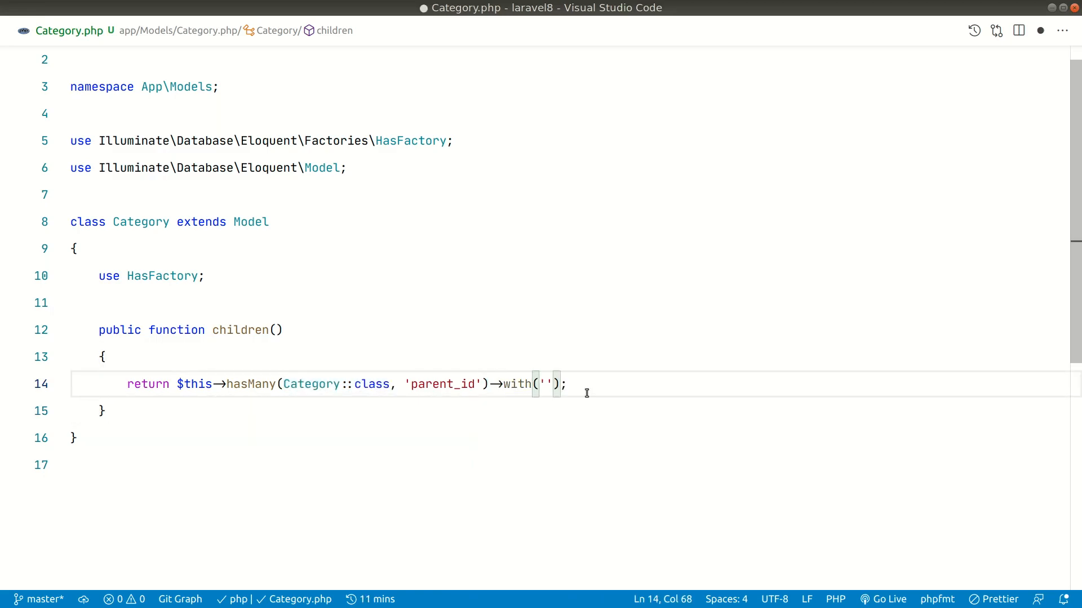
text(children)
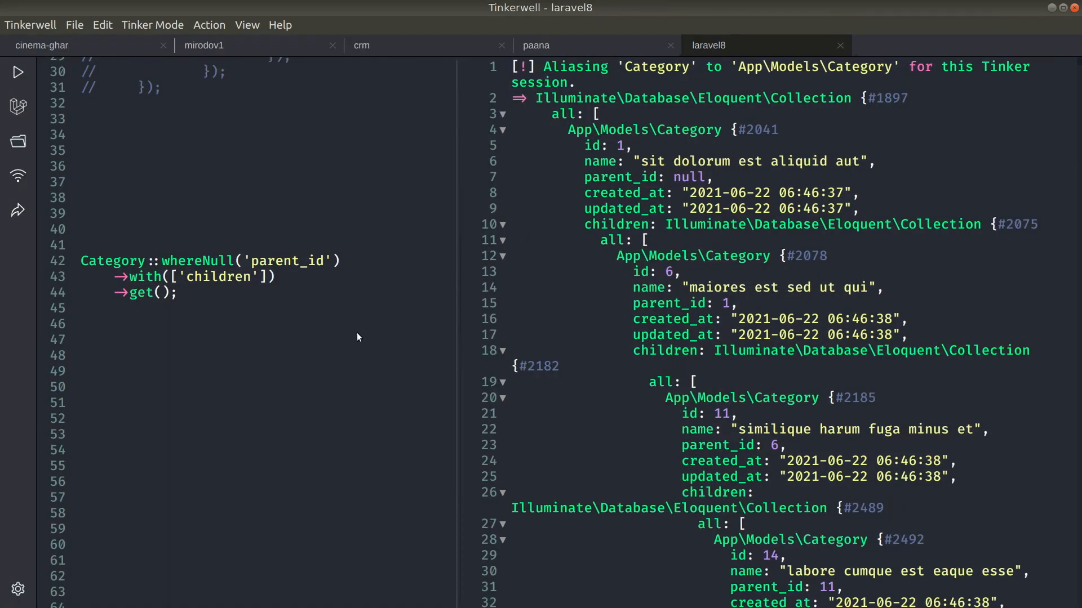
Scroll through the output confirming recursive nesting down to empty children collections
scroll(down, 3)
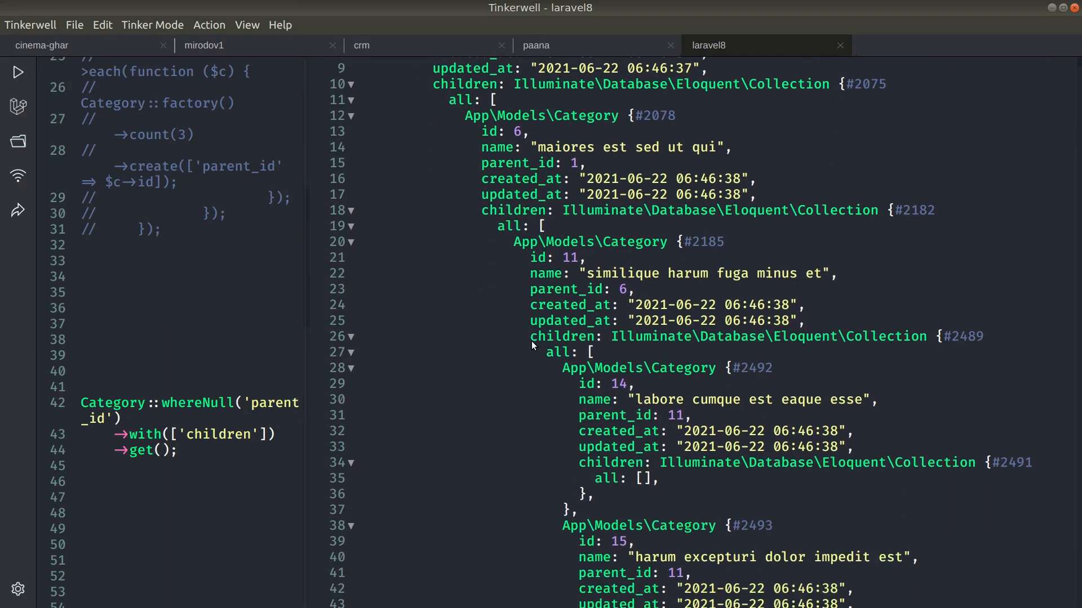
scroll(up, 3)
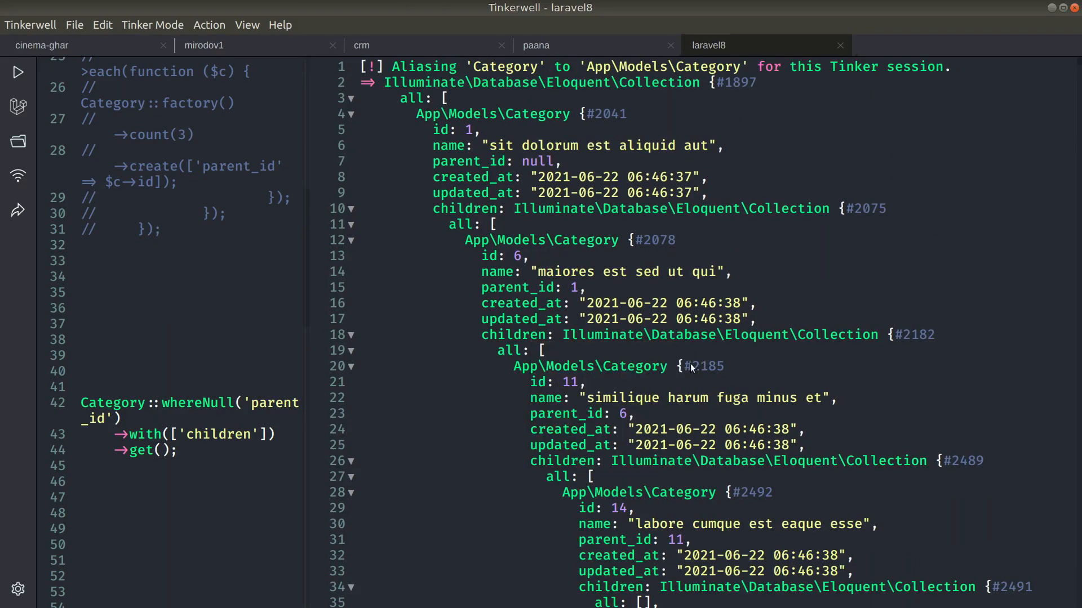
scroll(down, 3)
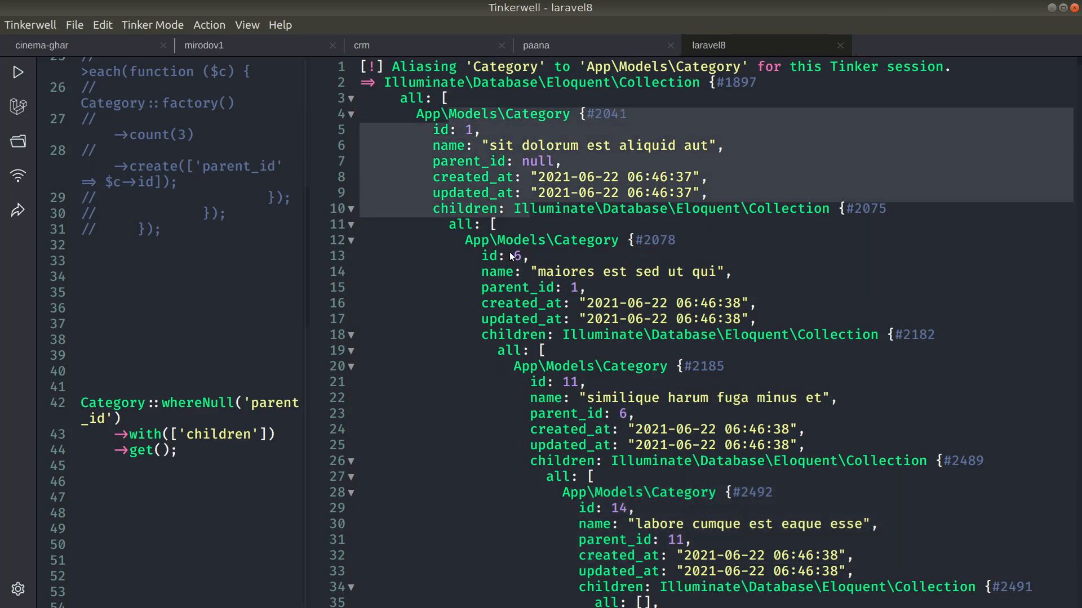
scroll(down, 3)
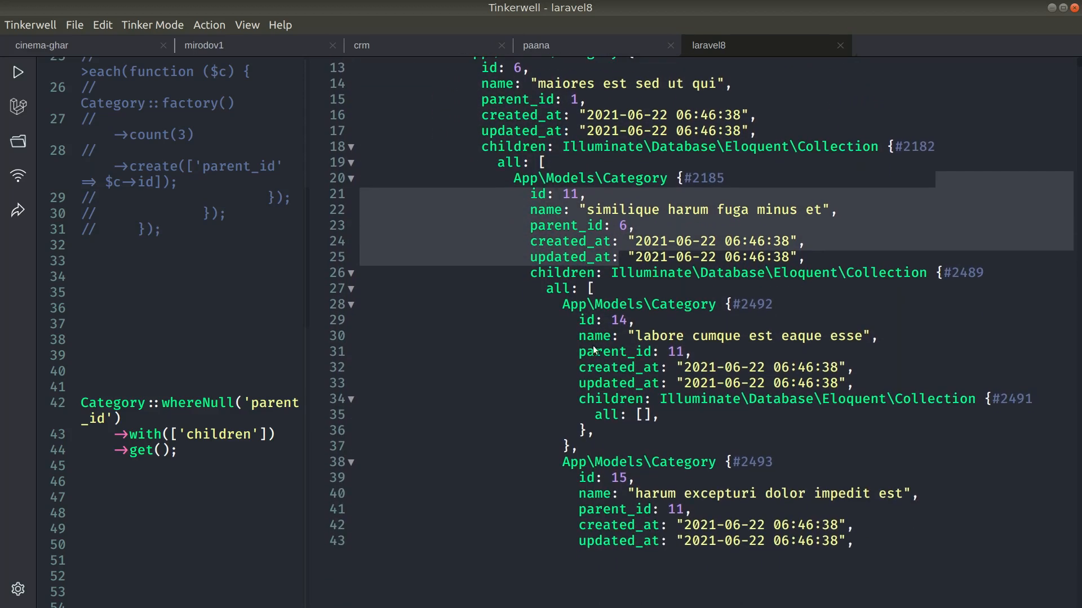
scroll(down, 3)
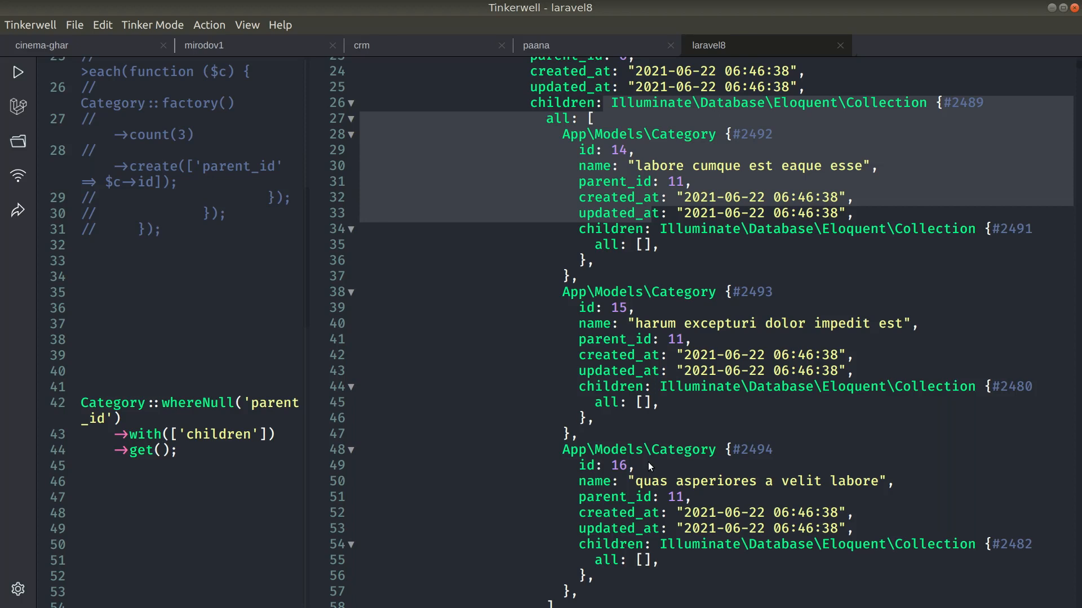
scroll(up, 3)
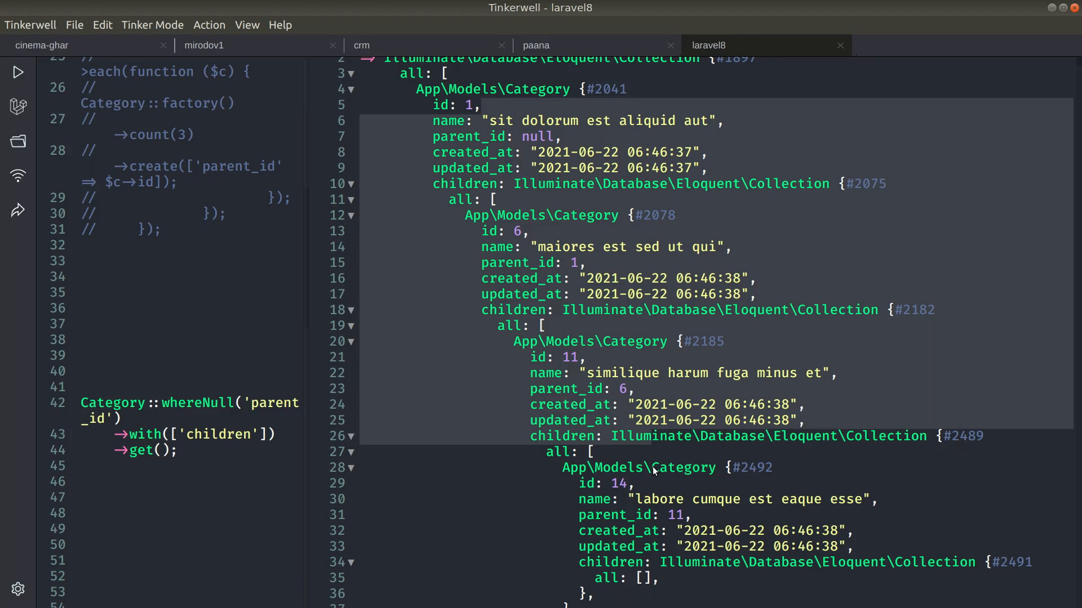
mouse_move(644, 290)
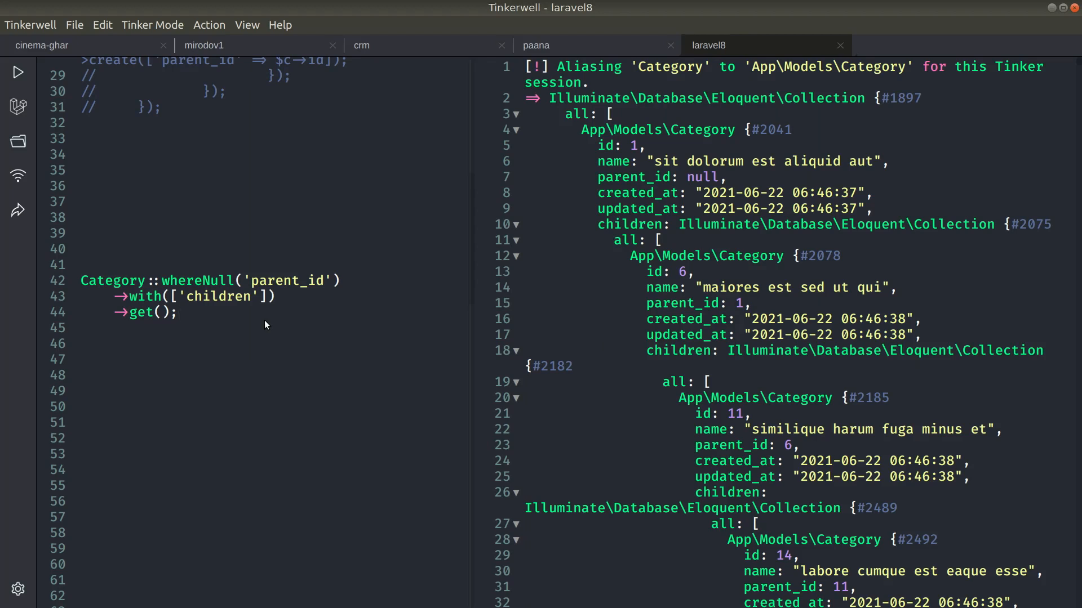
click(178, 312)
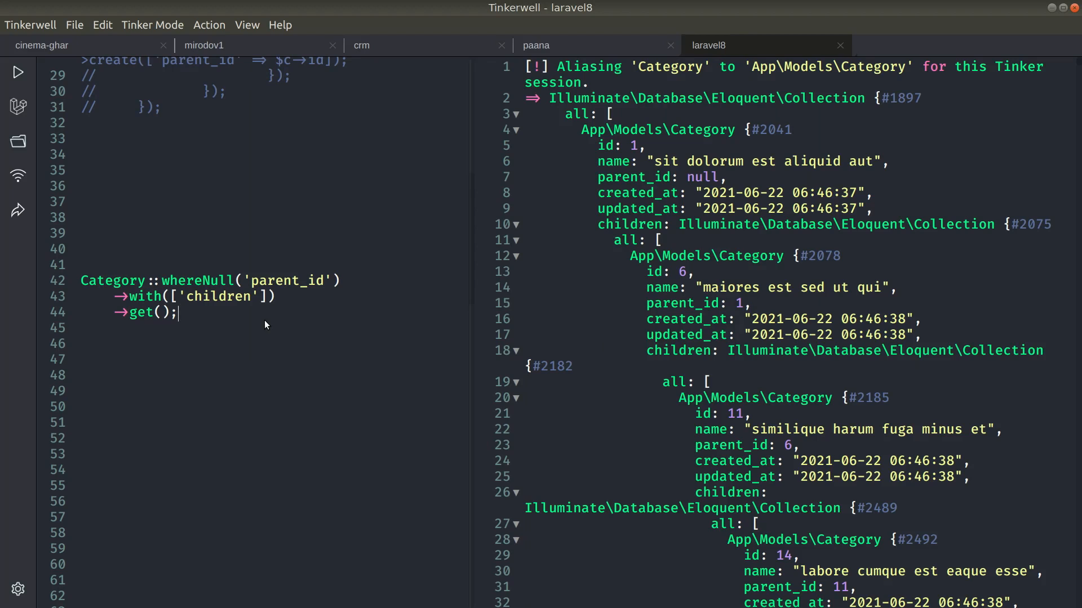